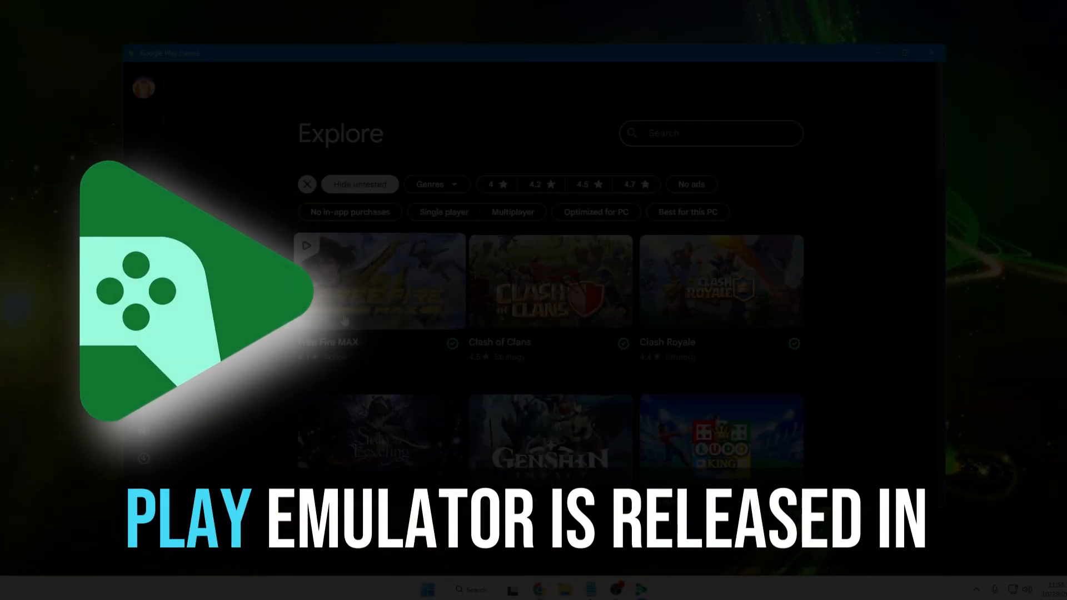
# Open the Free Fire MAX tile in the Explore catalogue to view its details page
pyautogui.click(379, 281)
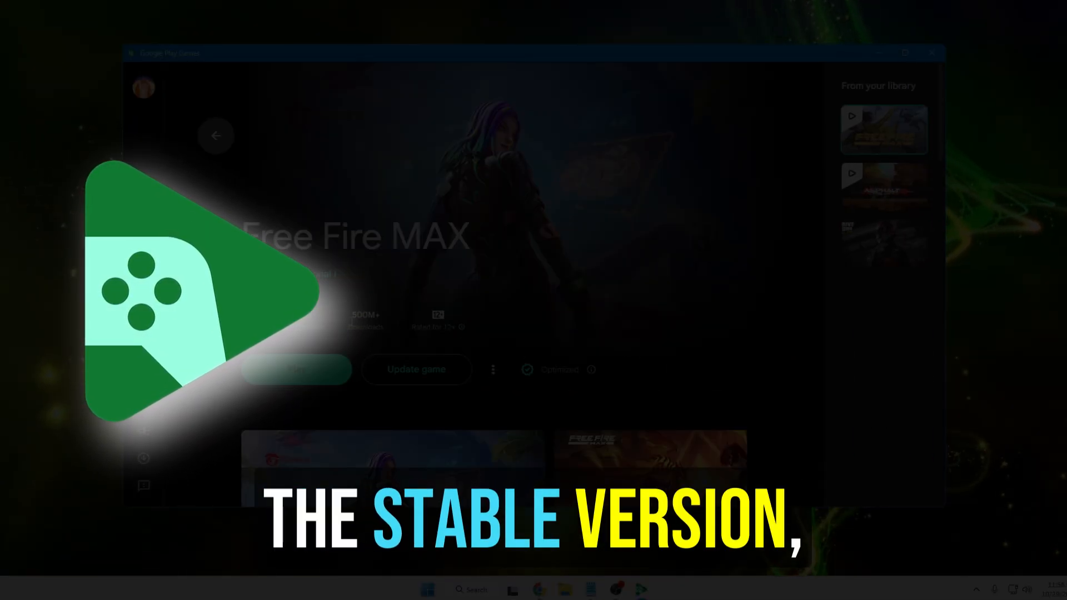
pyautogui.click(297, 370)
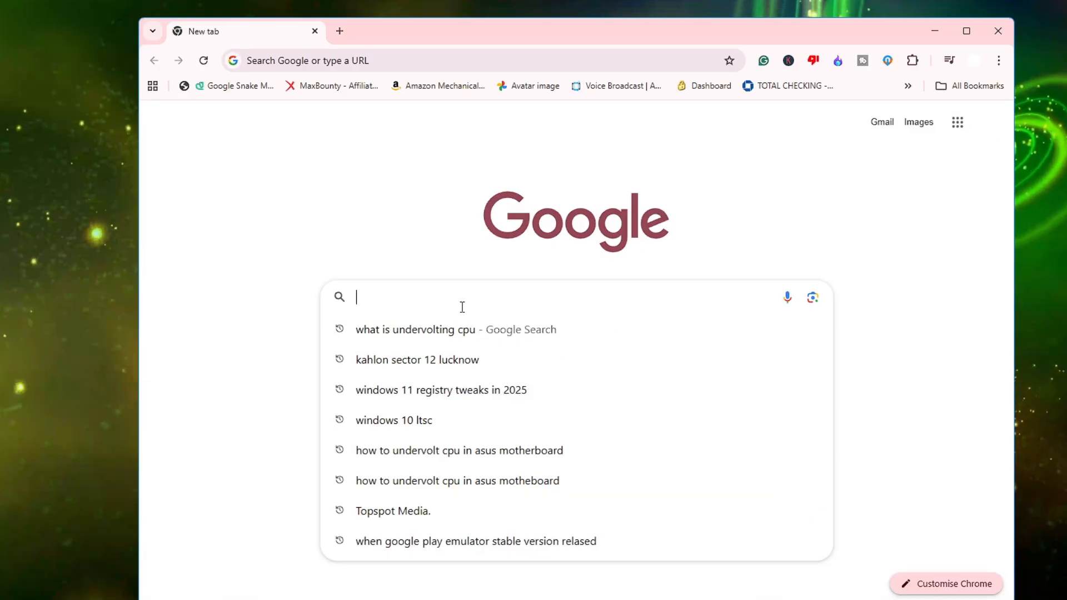
# Search Google for 'google play gmes' and open the 'Google Play Games, Now On PC' result
pyautogui.write('google play gmes')
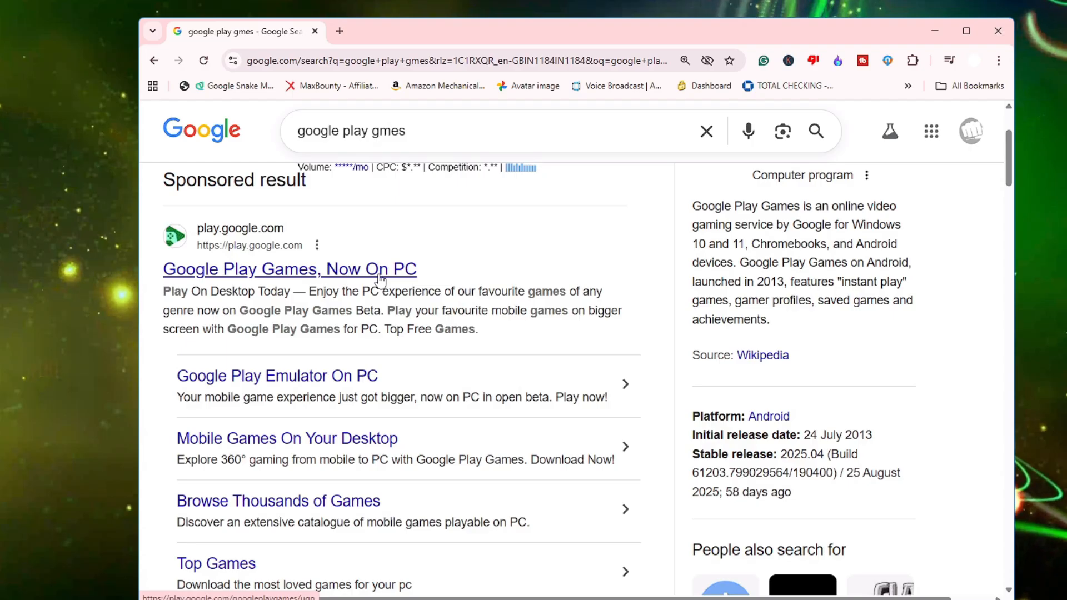
pyautogui.click(289, 269)
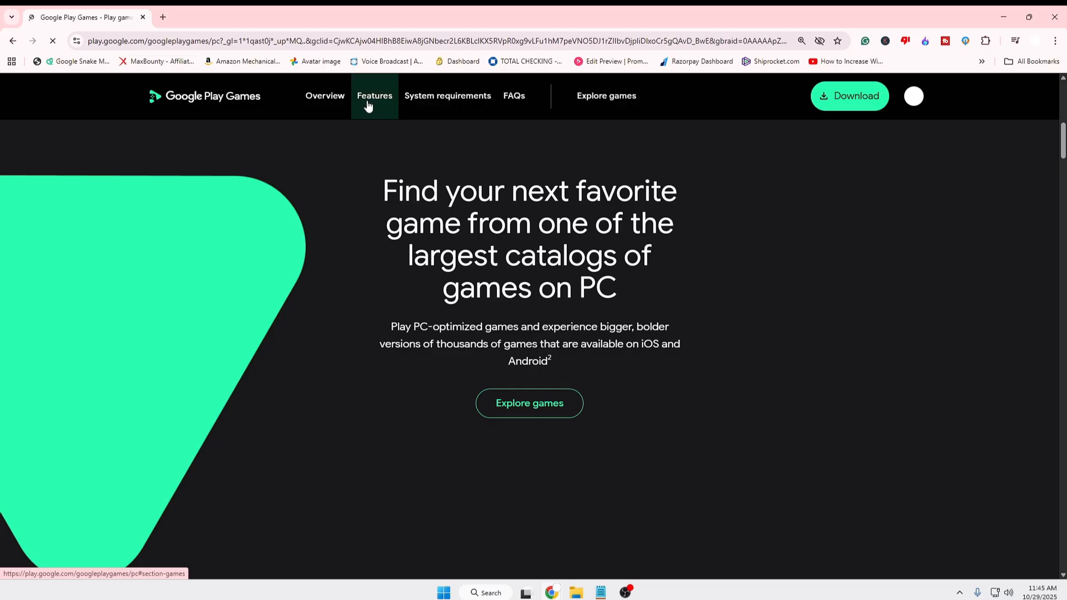
# Review the system requirements section, then minimise Chrome to reveal the downloaded installer
pyautogui.scroll(-3)
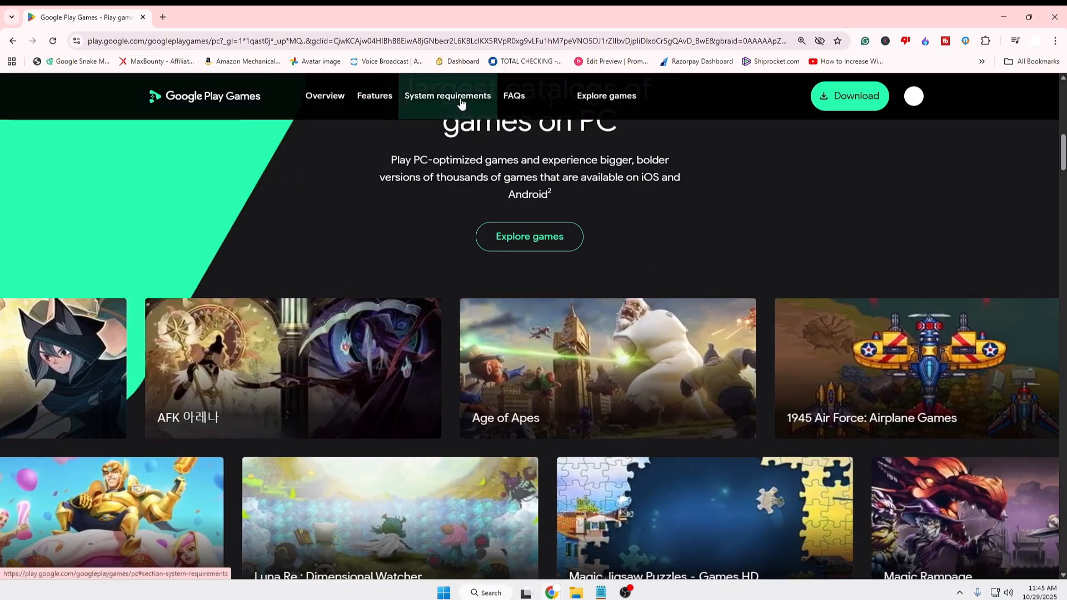
pyautogui.click(447, 95)
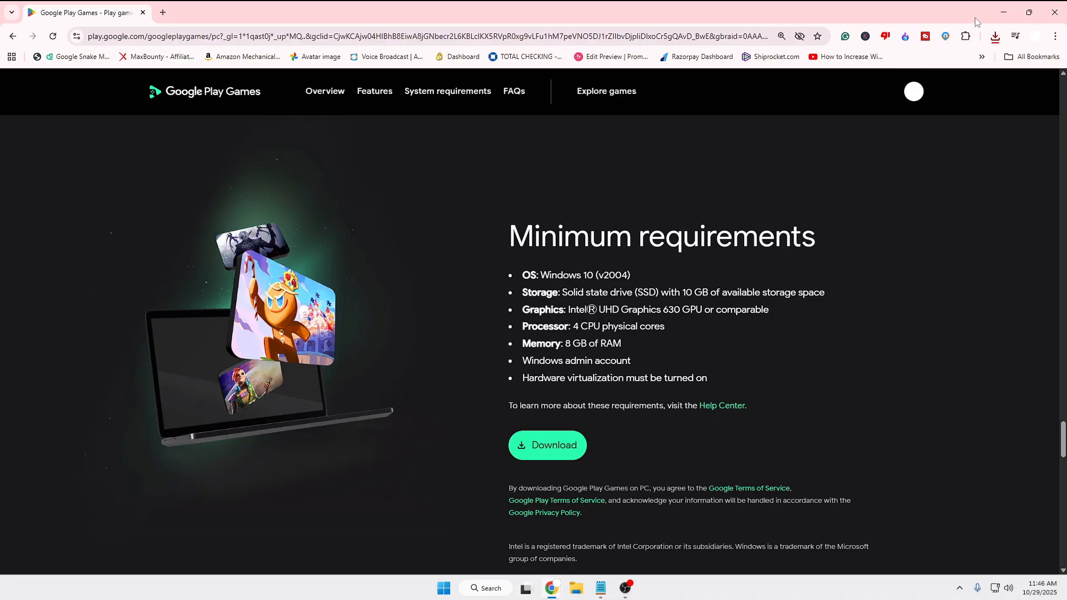
pyautogui.click(547, 445)
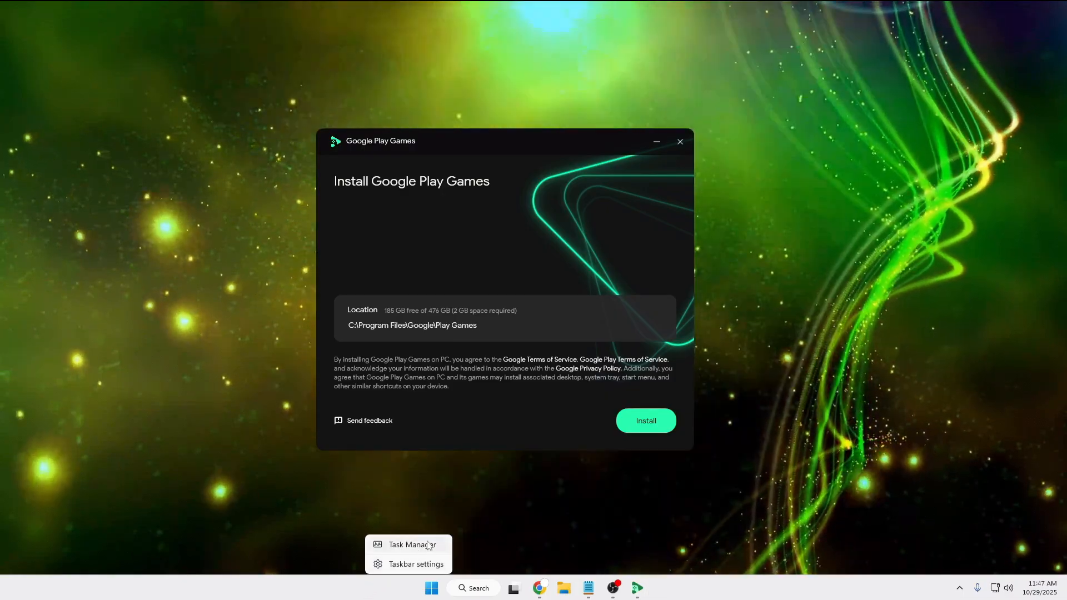
# Open Task Manager from the taskbar and view its performance details
pyautogui.click(411, 544)
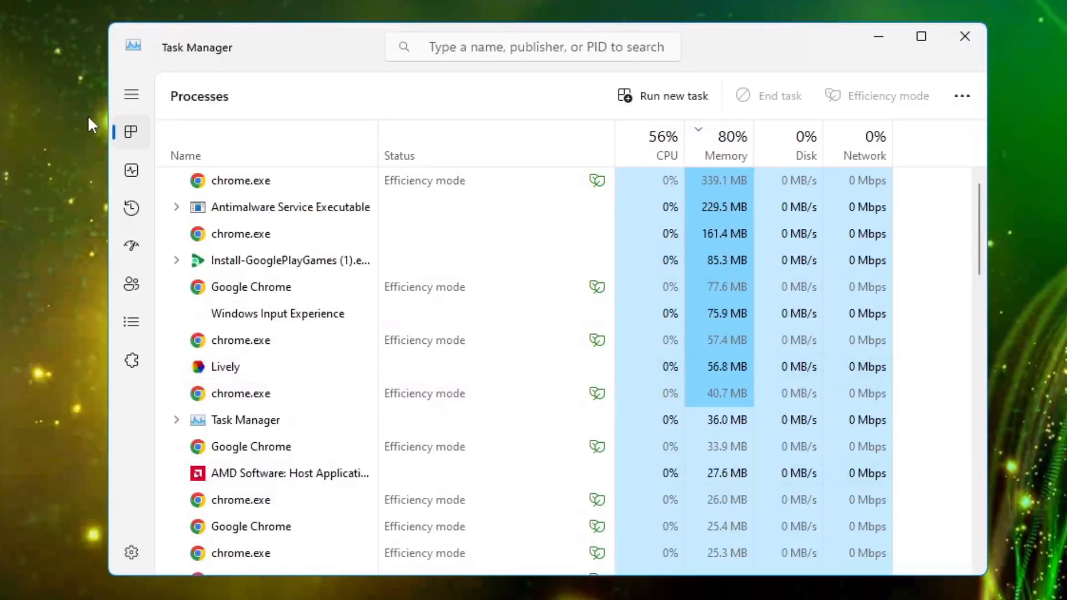
pyautogui.click(130, 170)
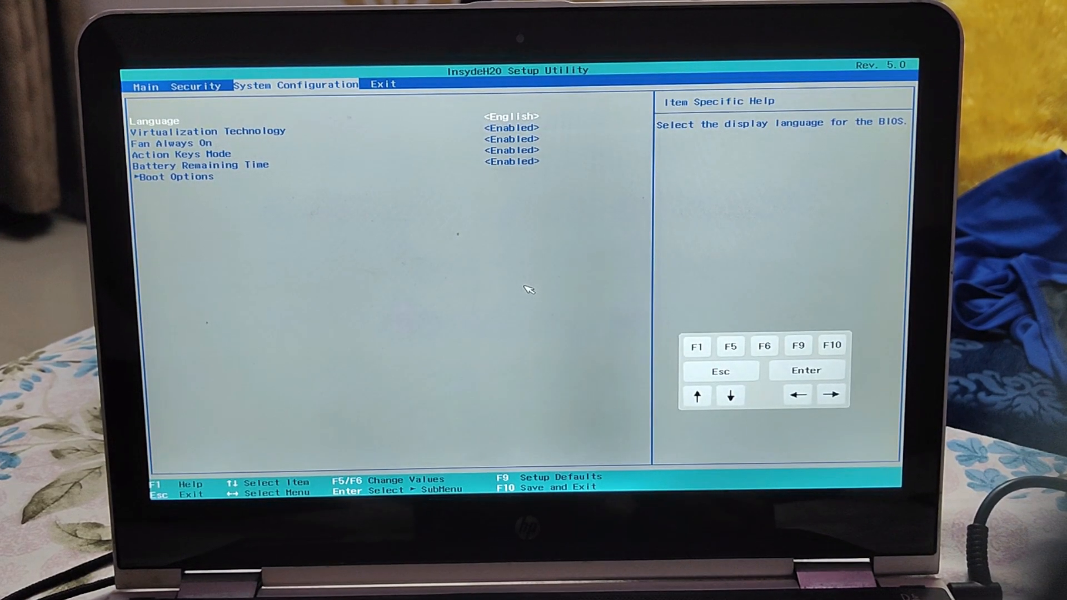
# Set Virtualization Technology to Enabled in the BIOS System Configuration
pyautogui.press('Down')
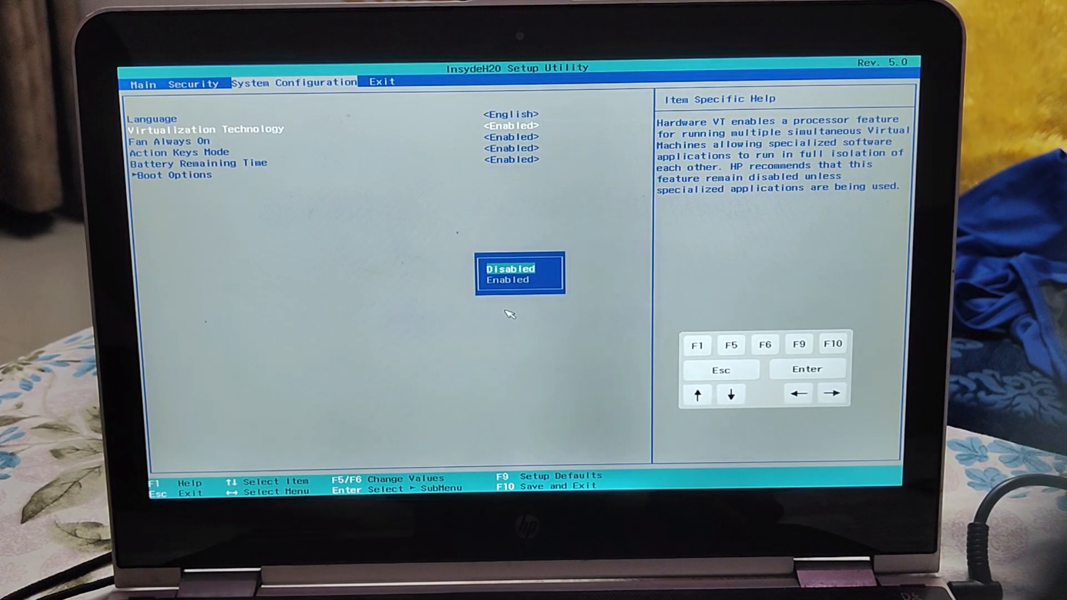
pyautogui.press('Down')
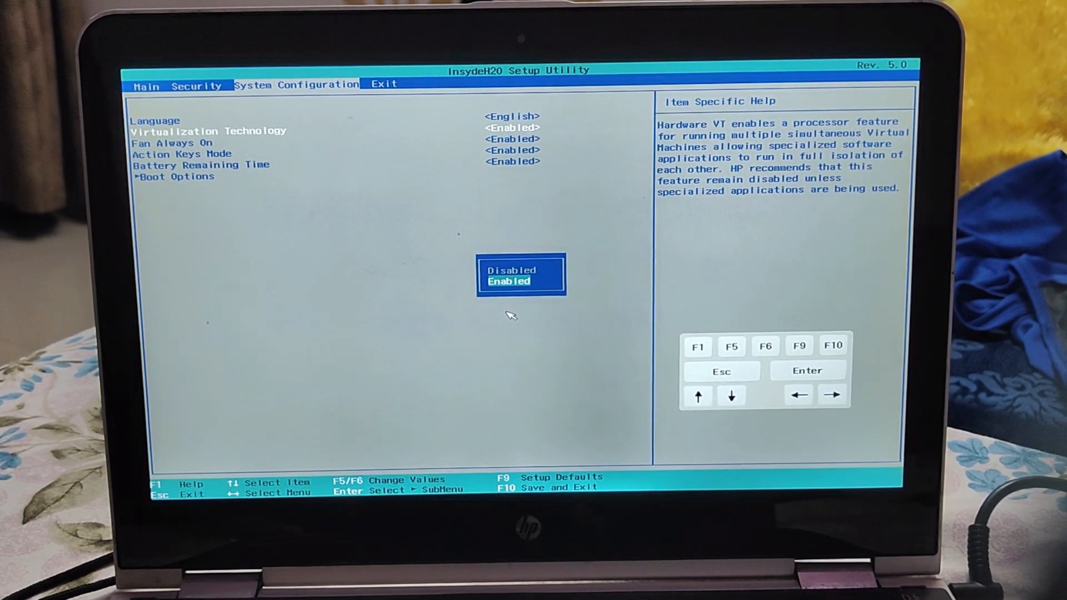
pyautogui.press('Enter')
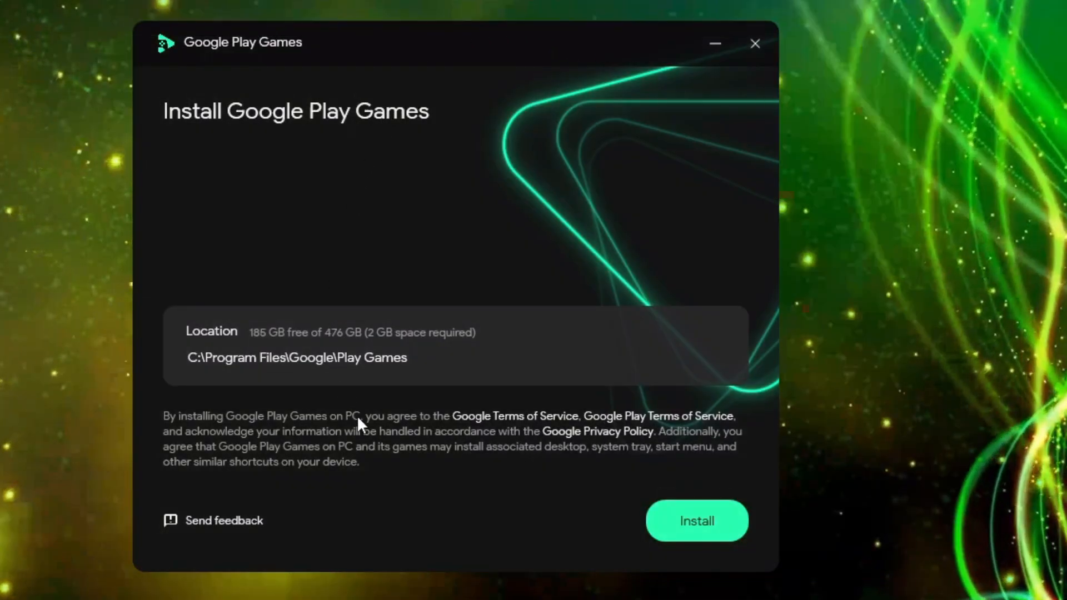
# Start installing Google Play Games to the default Program Files location
pyautogui.click(696, 521)
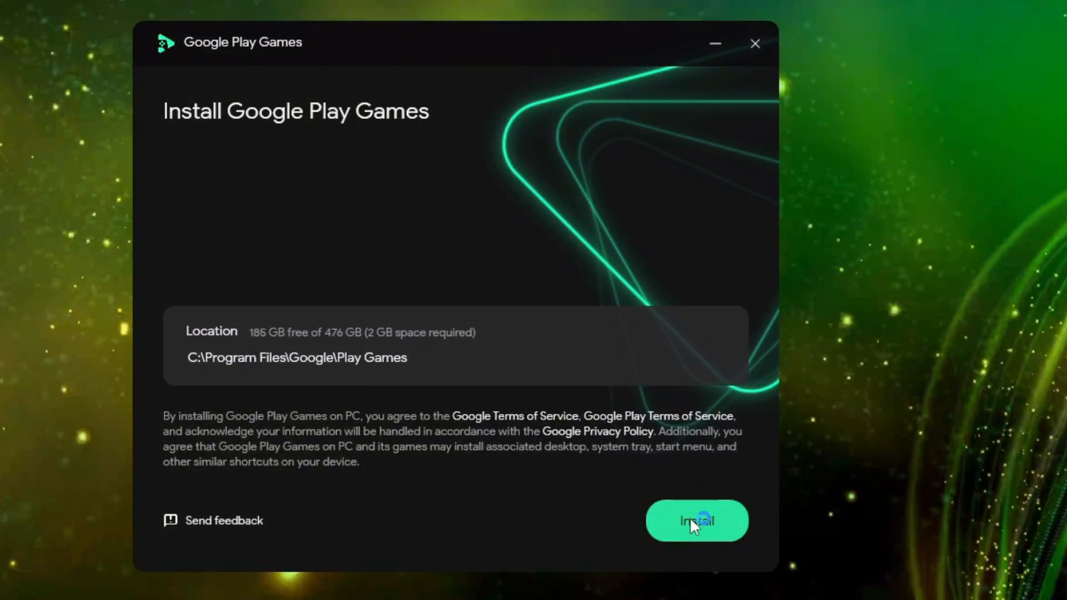
pyautogui.click(697, 521)
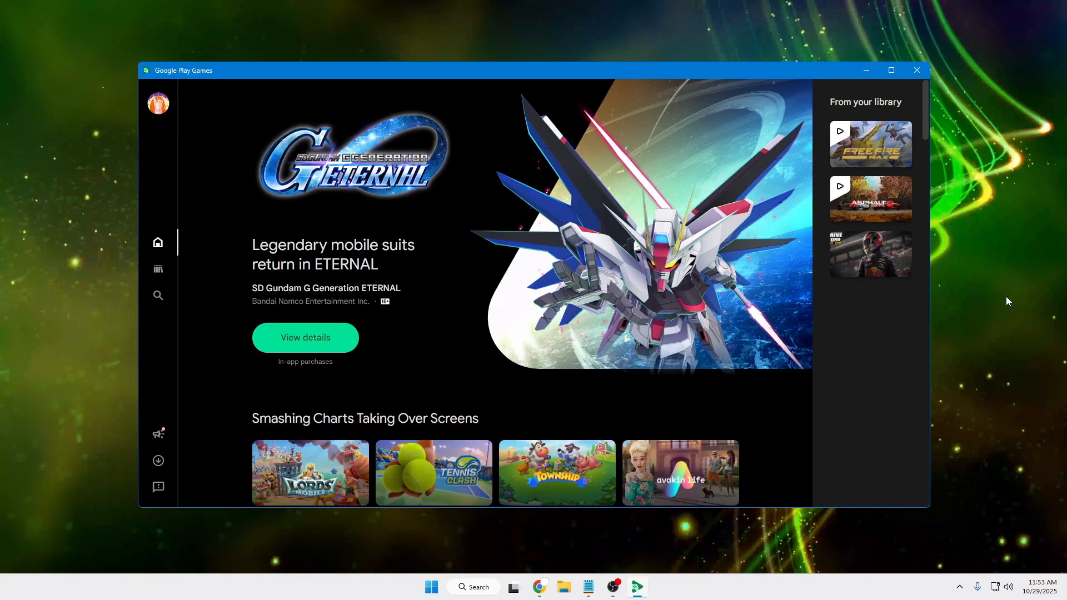
pyautogui.moveTo(156, 202)
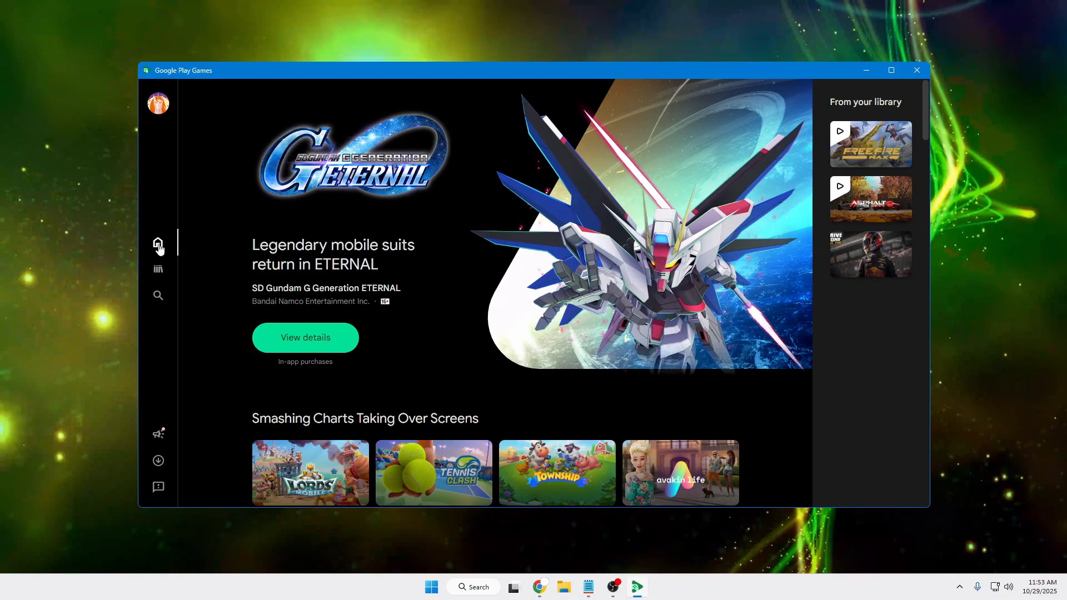
# Scroll the home page and check the Library of Asphalt 8, Free Fire MAX and Drive Zone
pyautogui.scroll(-3)
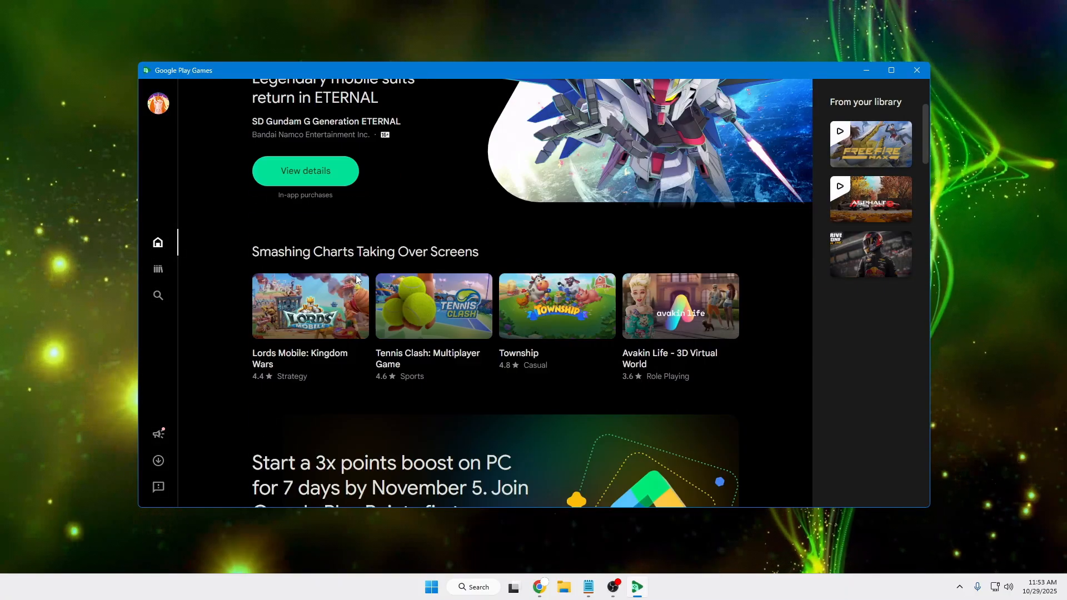
pyautogui.scroll(-3)
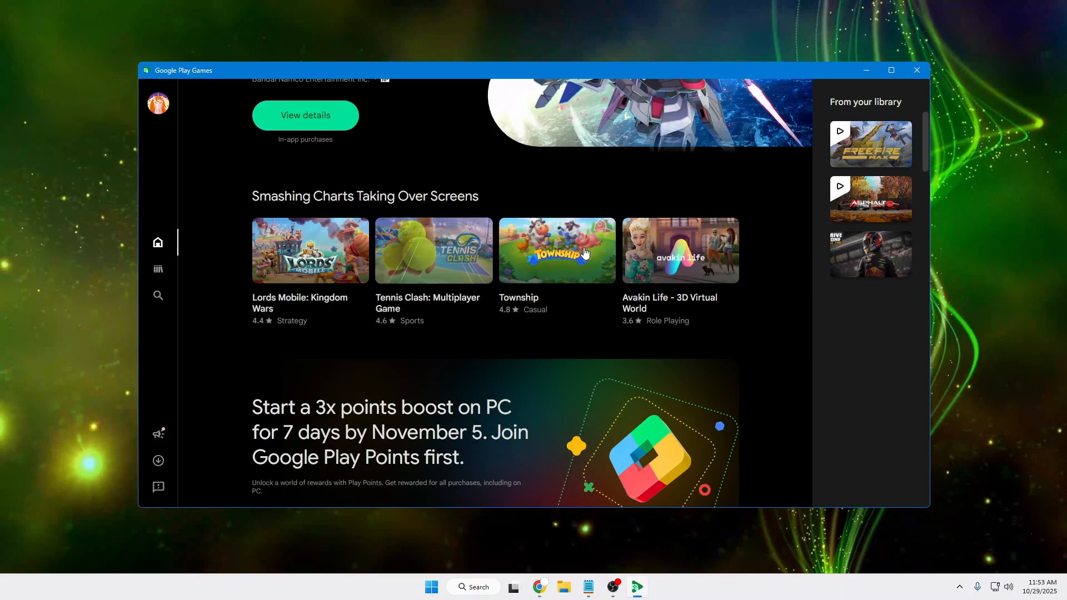
pyautogui.click(157, 270)
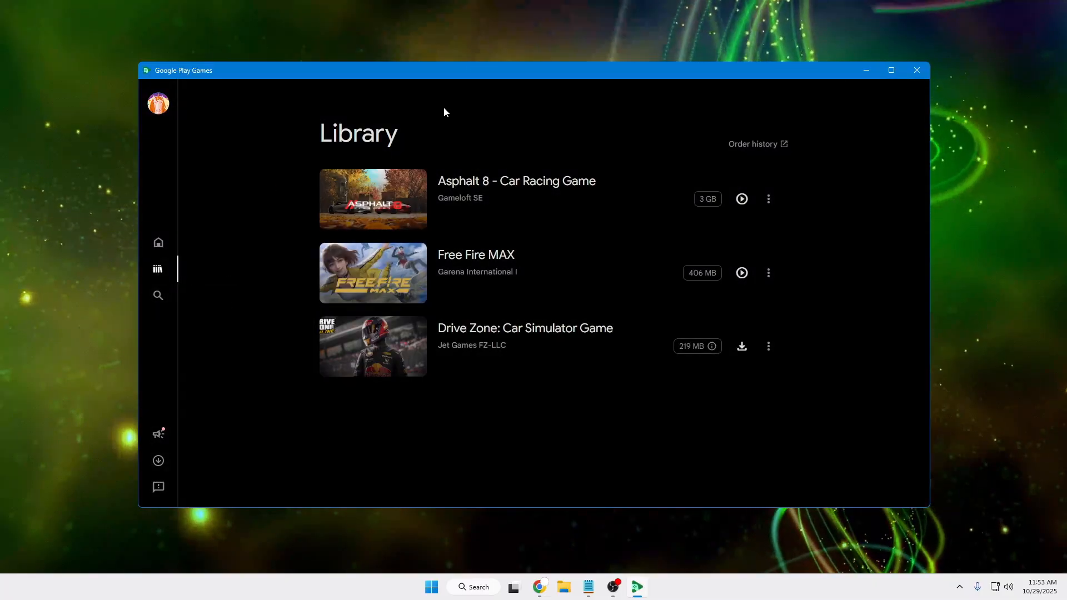
pyautogui.click(158, 295)
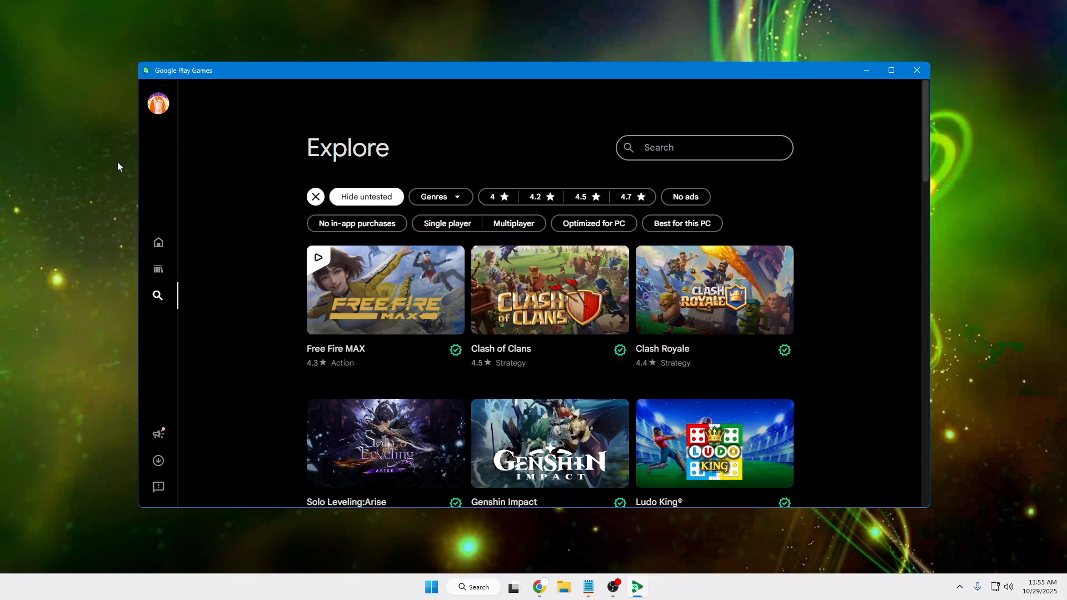
pyautogui.moveTo(157, 268)
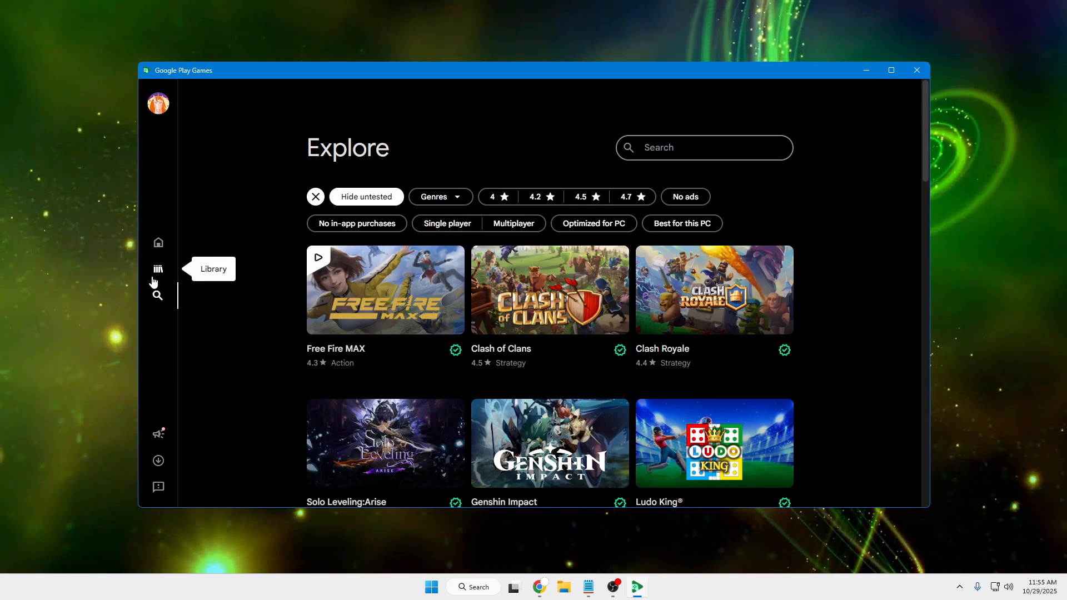
pyautogui.moveTo(157, 295)
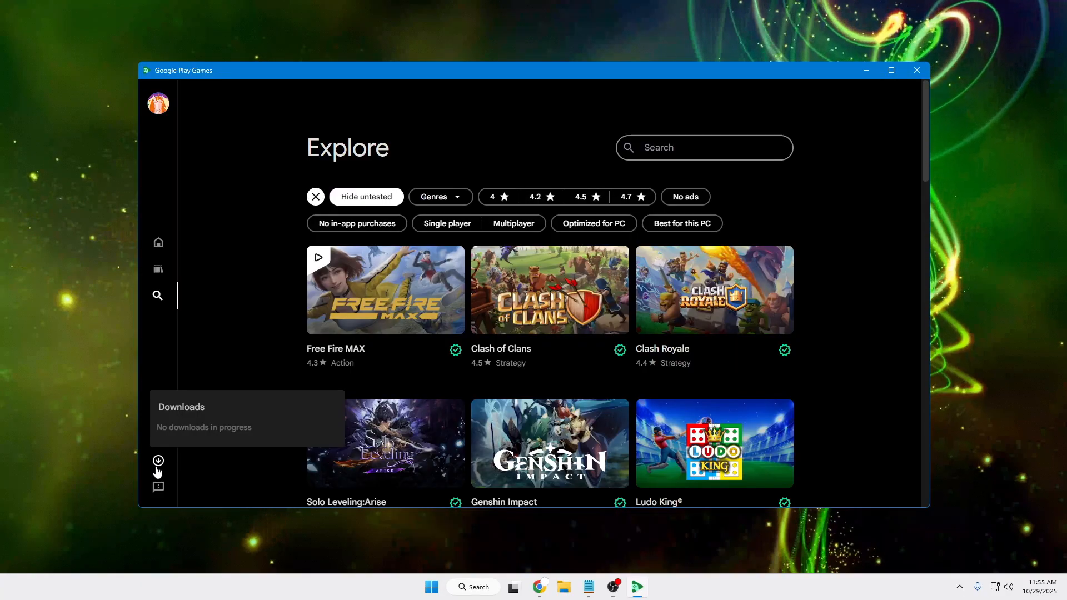
pyautogui.moveTo(158, 242)
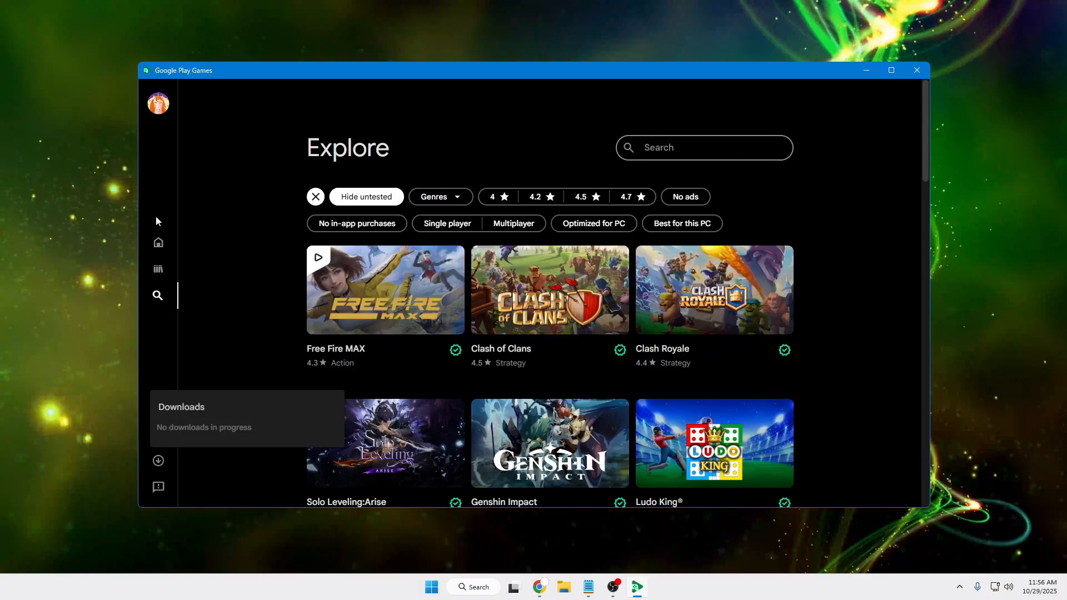
# View the Free Fire MAX and Asphalt 8 pages, then launch Free Fire MAX
pyautogui.click(385, 289)
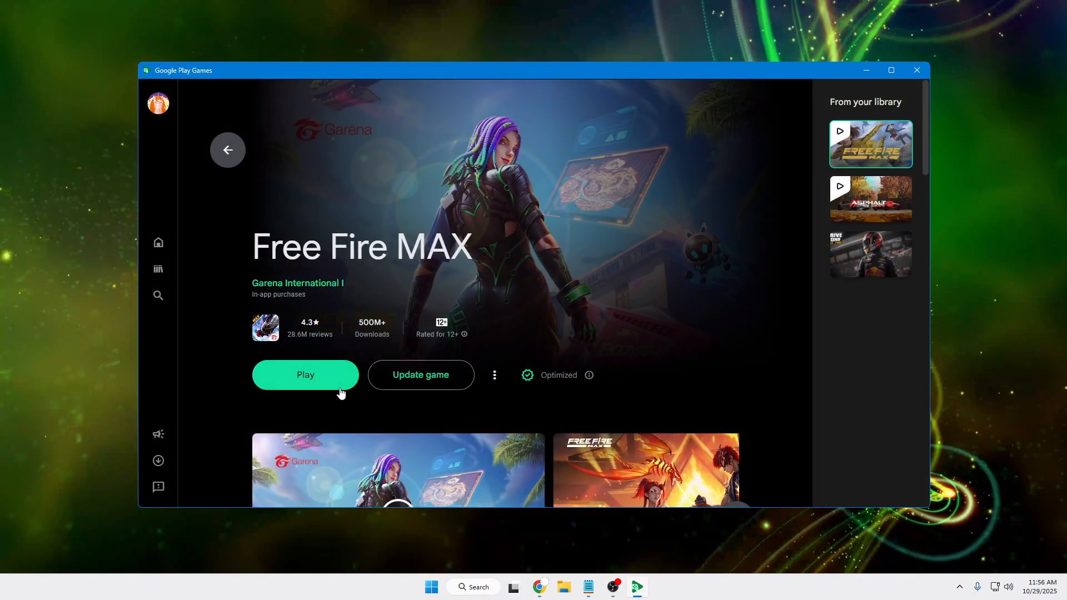
pyautogui.click(870, 199)
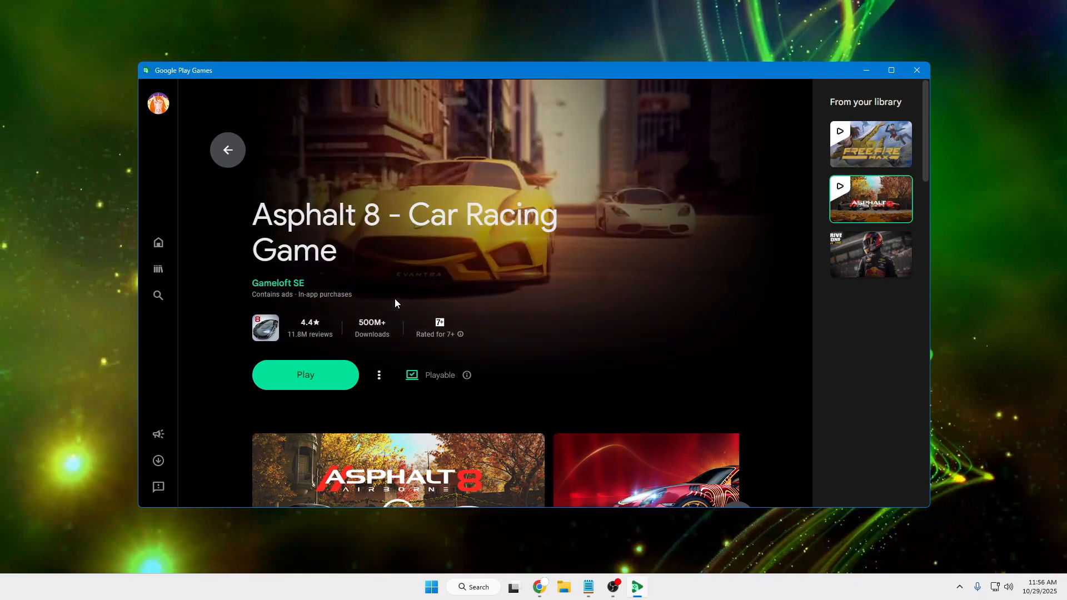
pyautogui.click(158, 296)
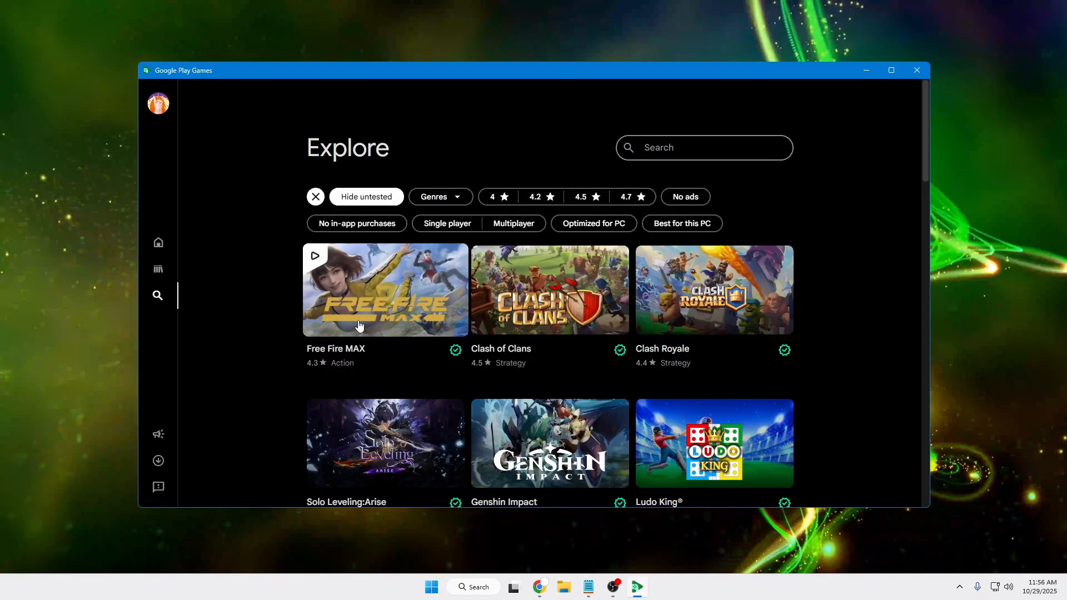
pyautogui.click(385, 288)
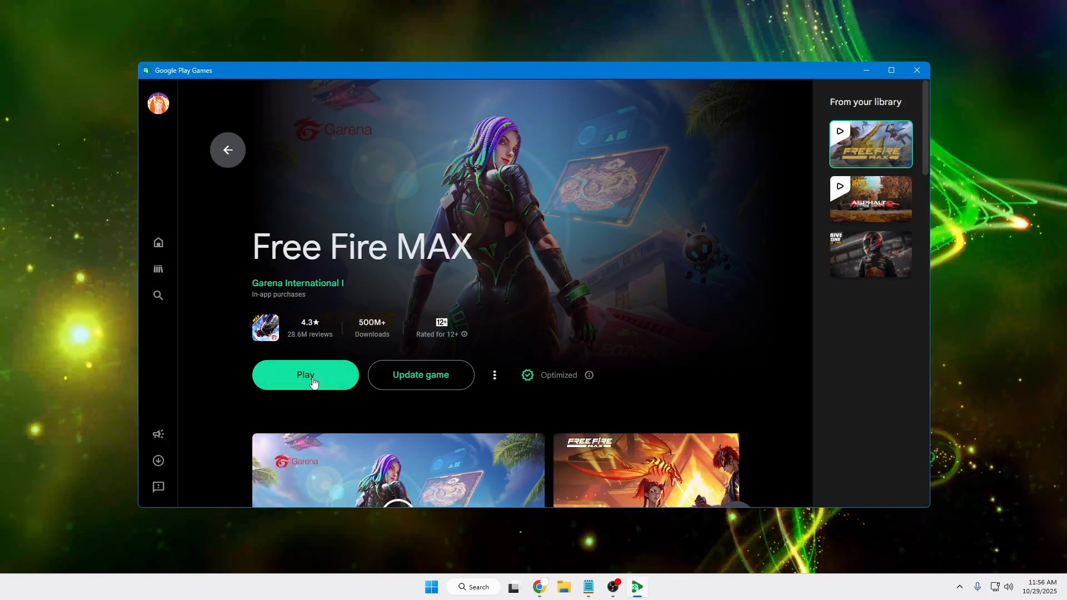
pyautogui.click(305, 375)
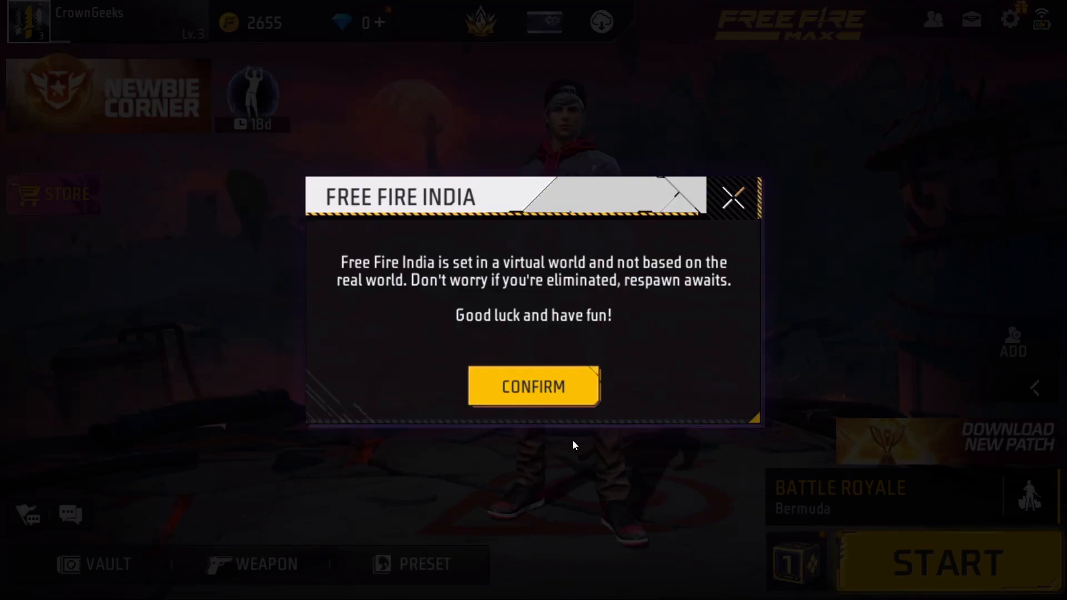
# Confirm the Free Fire India notice and press START to join a Battle Royale match
pyautogui.click(533, 387)
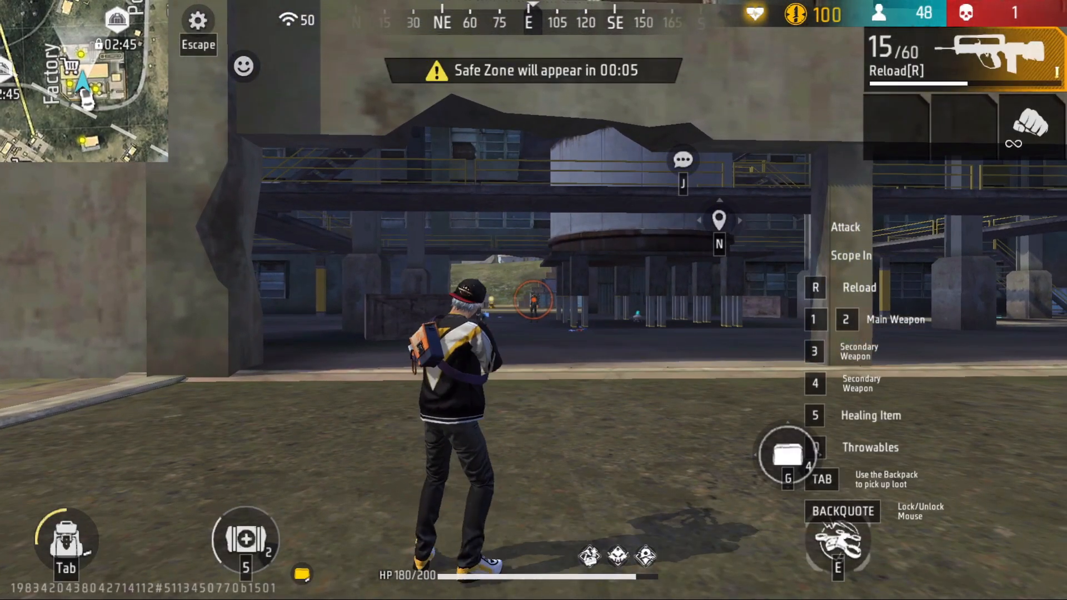
pyautogui.click(846, 227)
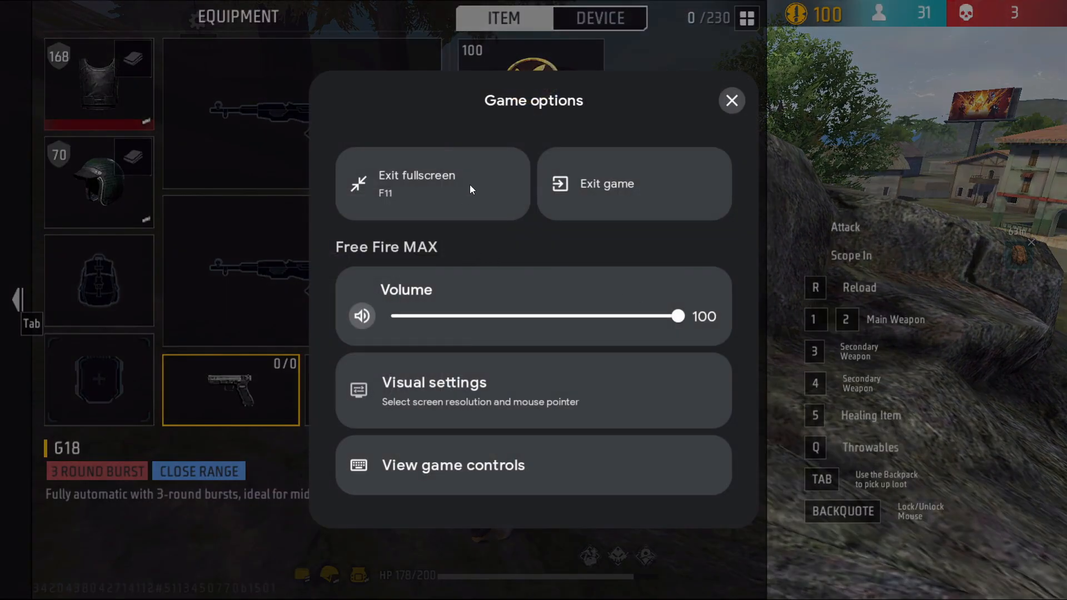
pyautogui.moveTo(672, 332)
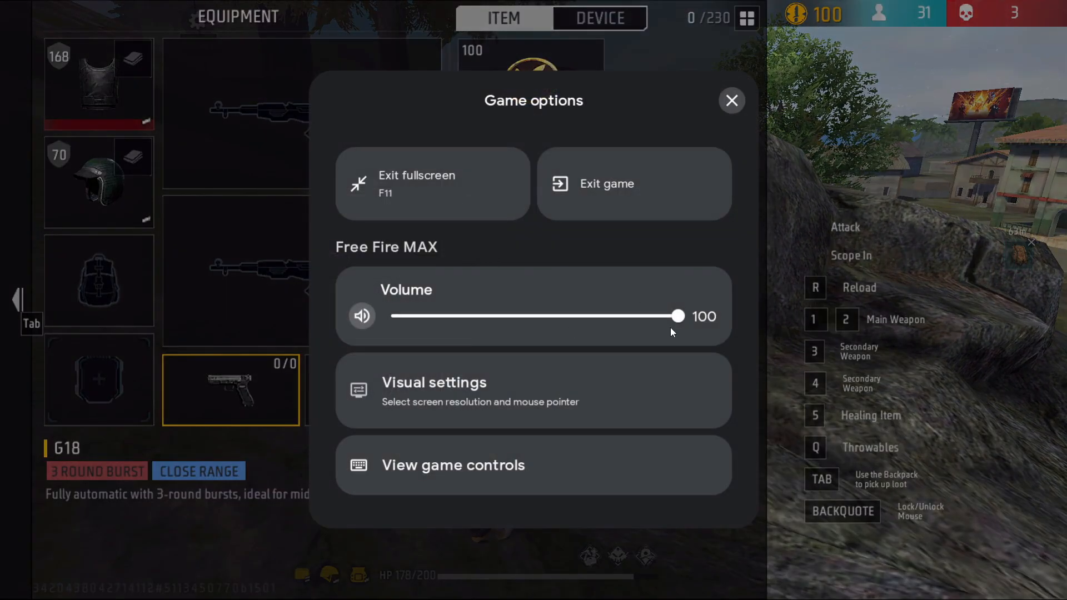
pyautogui.moveTo(463, 395)
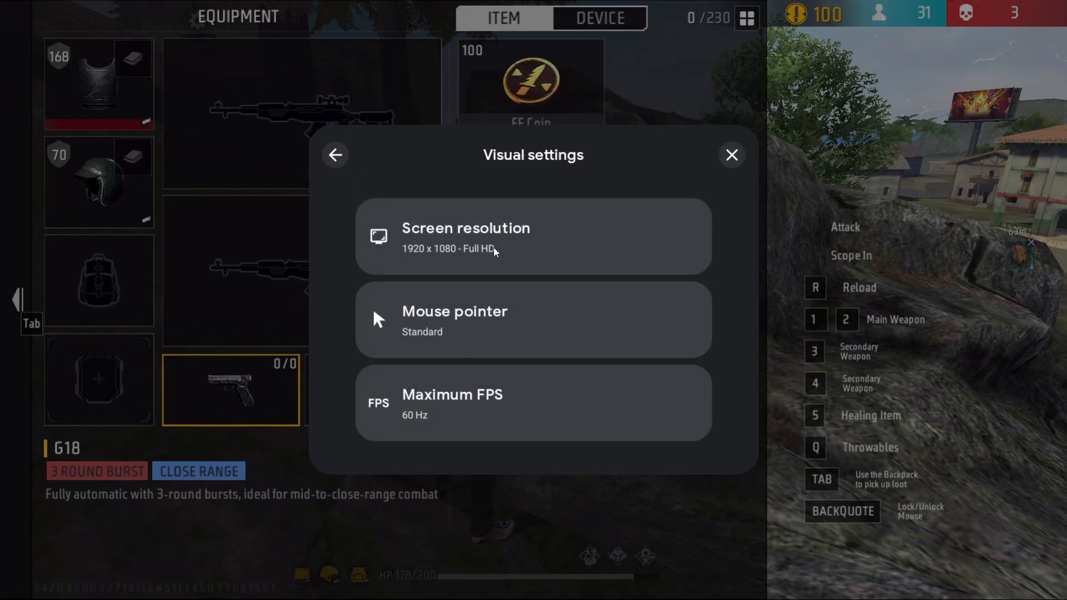
pyautogui.moveTo(487, 265)
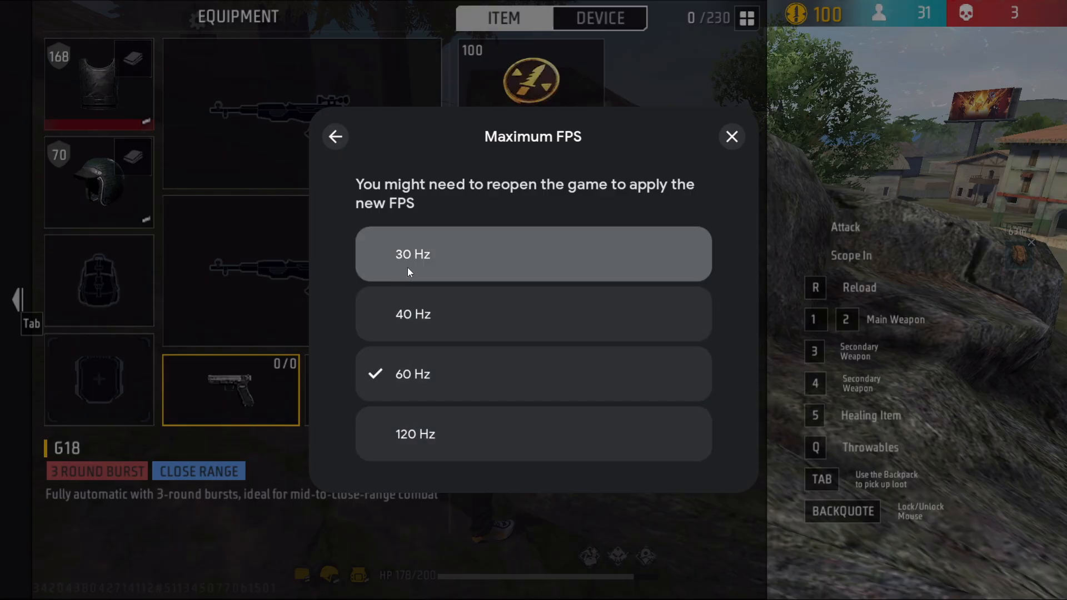
# Pick a new Maximum FPS option in the overlay's visual settings
pyautogui.click(732, 136)
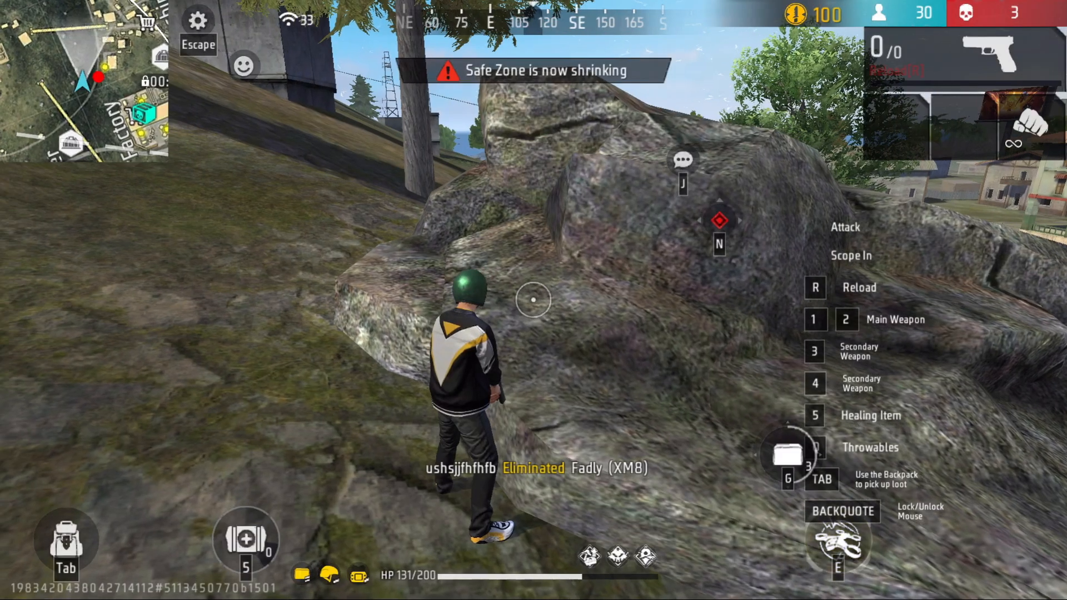